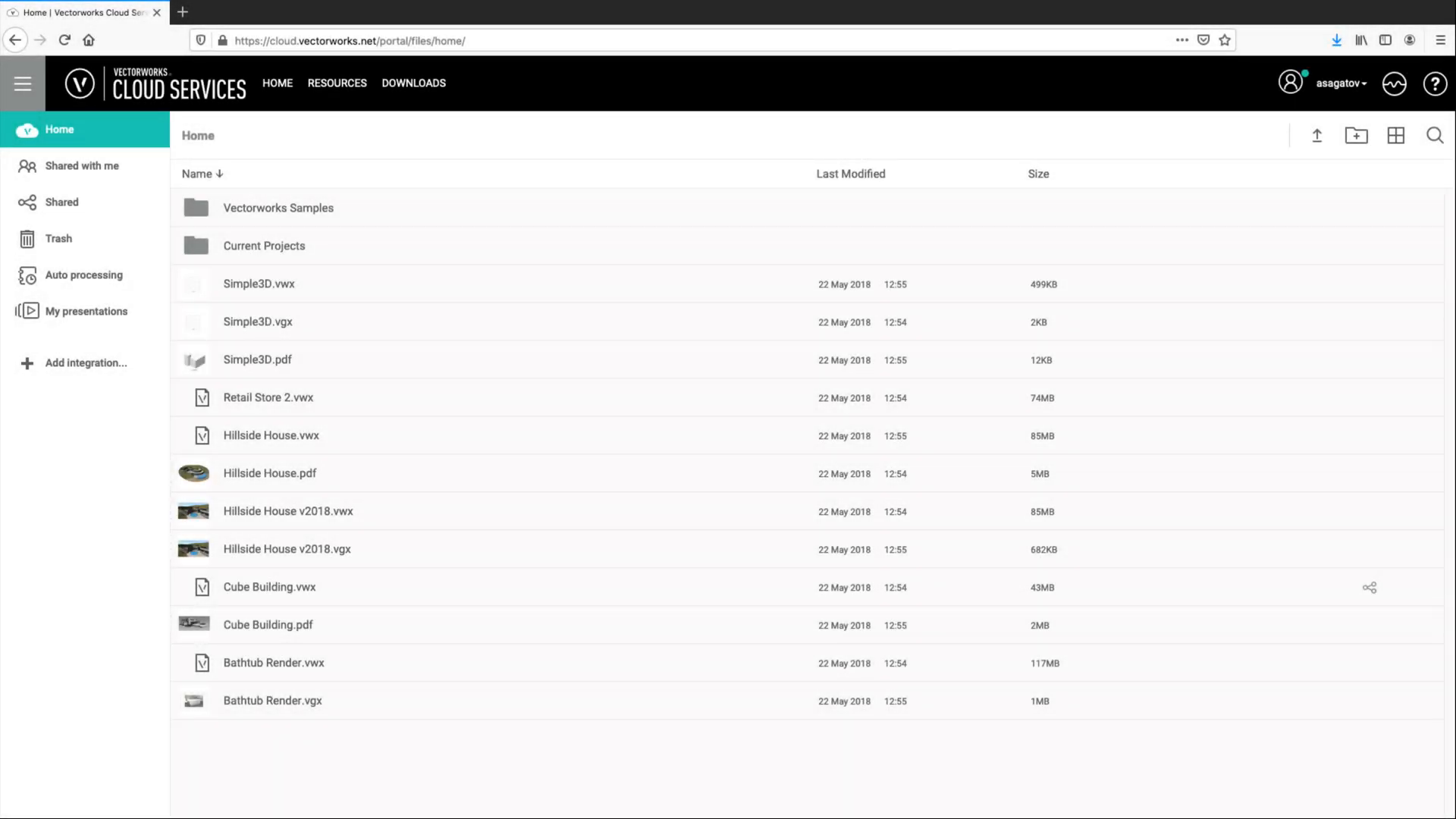
Select the Current Projects folder and start sharing it
click(264, 246)
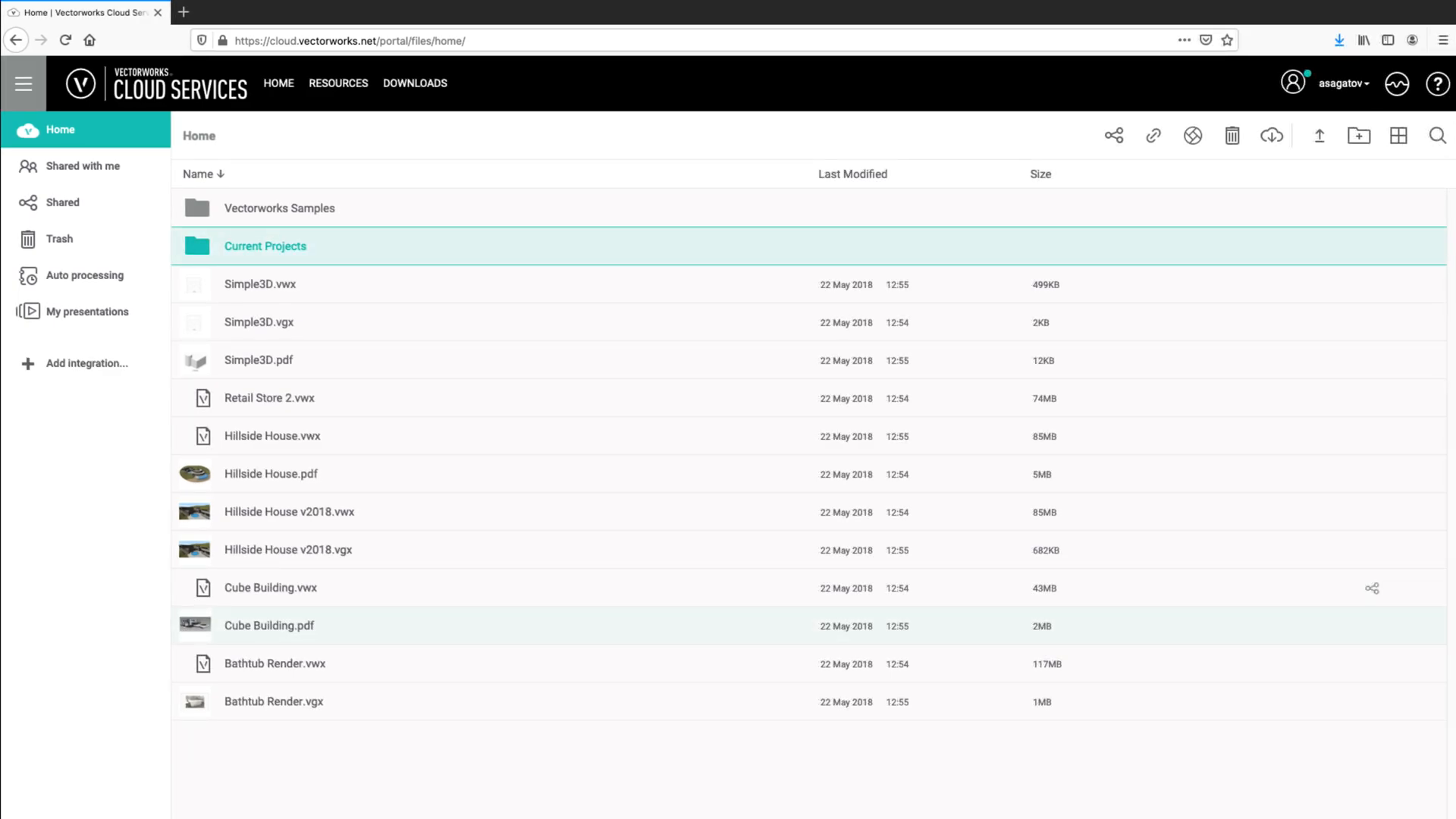
click(1112, 136)
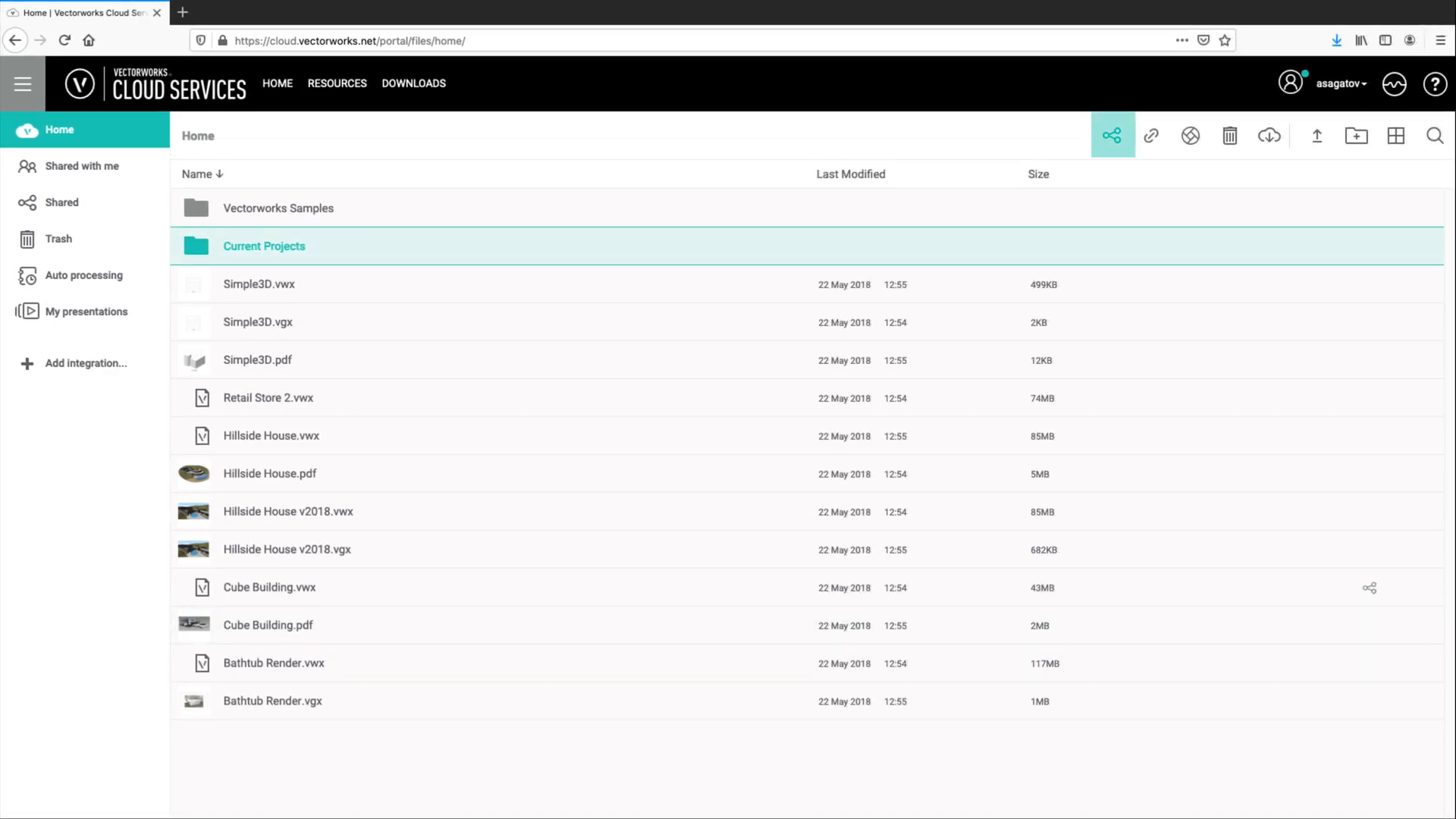
Finish the Current Projects share settings from the toolbar Share icon
click(1112, 135)
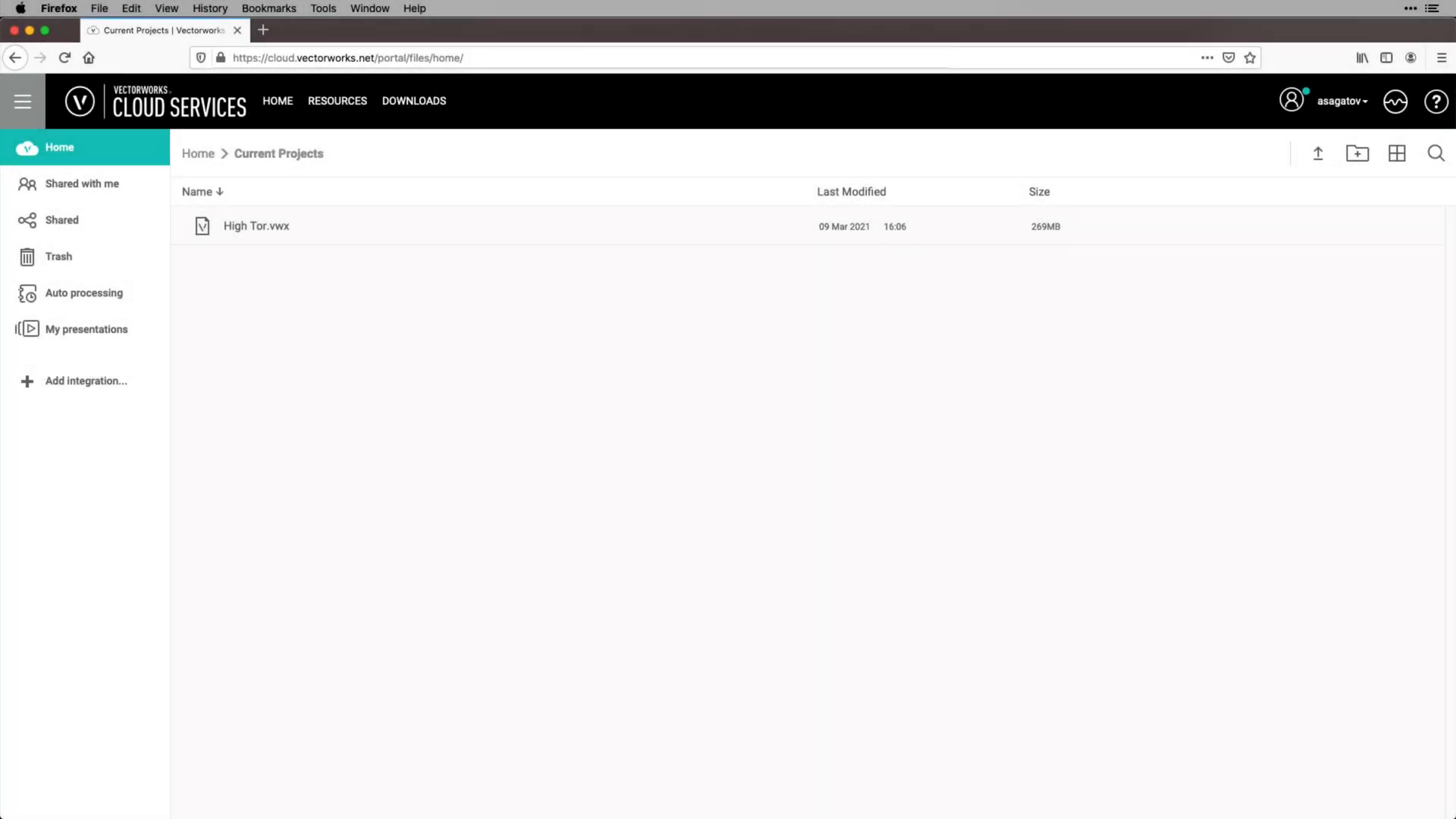
Upload community-center-project.vwxp to Current Projects and dismiss the upload Status dialog
click(1319, 153)
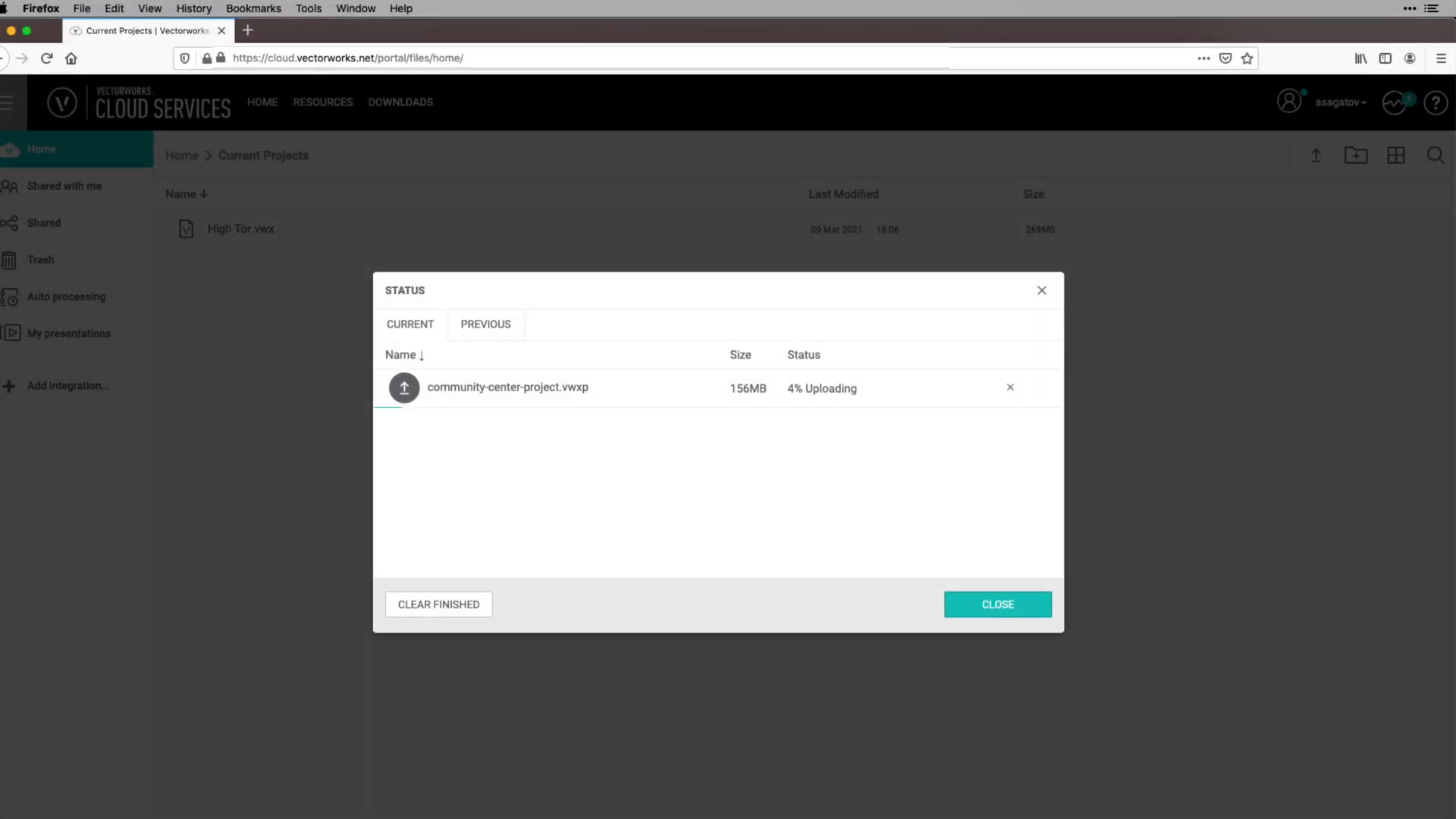
click(996, 605)
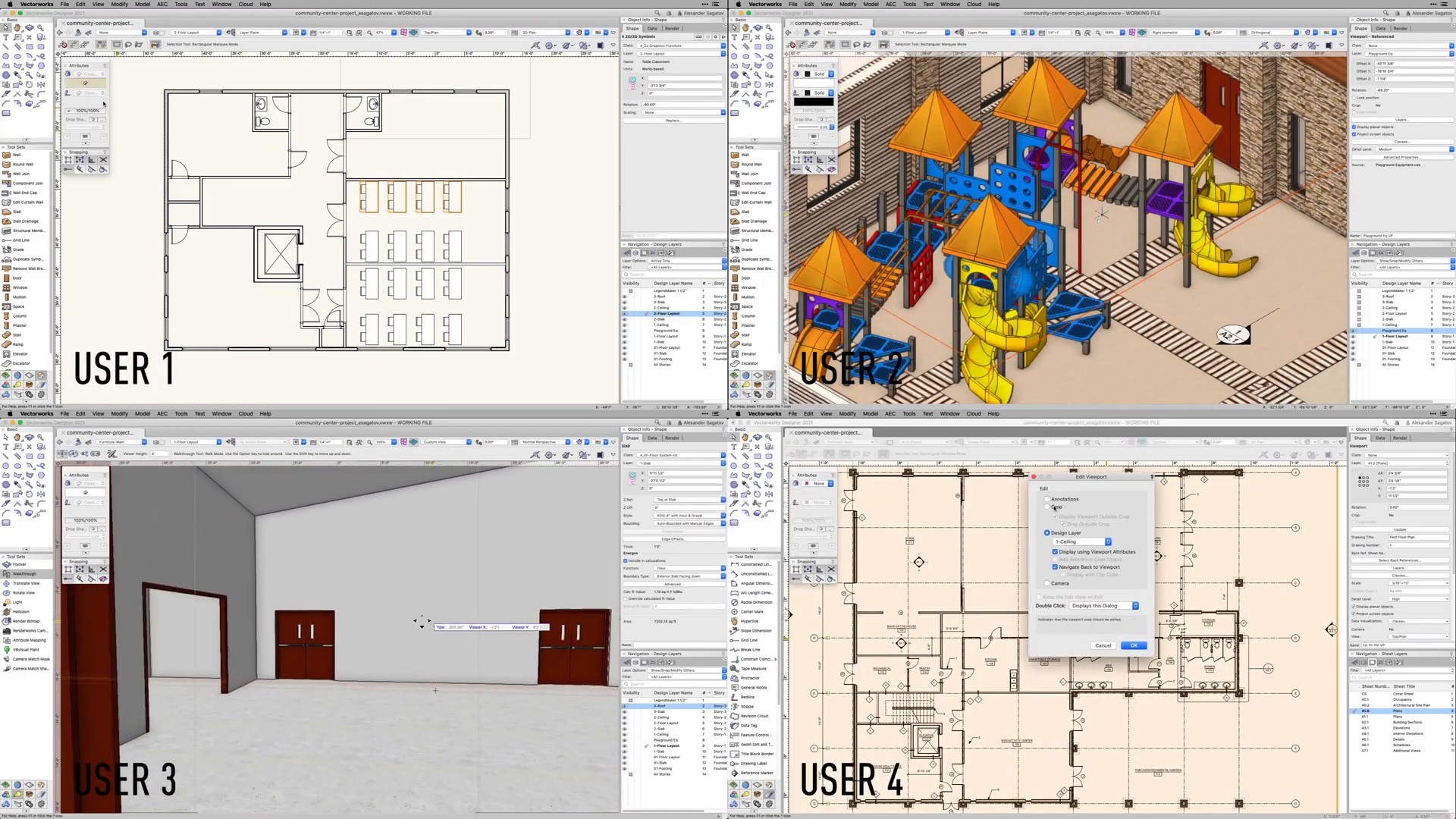
click(1134, 646)
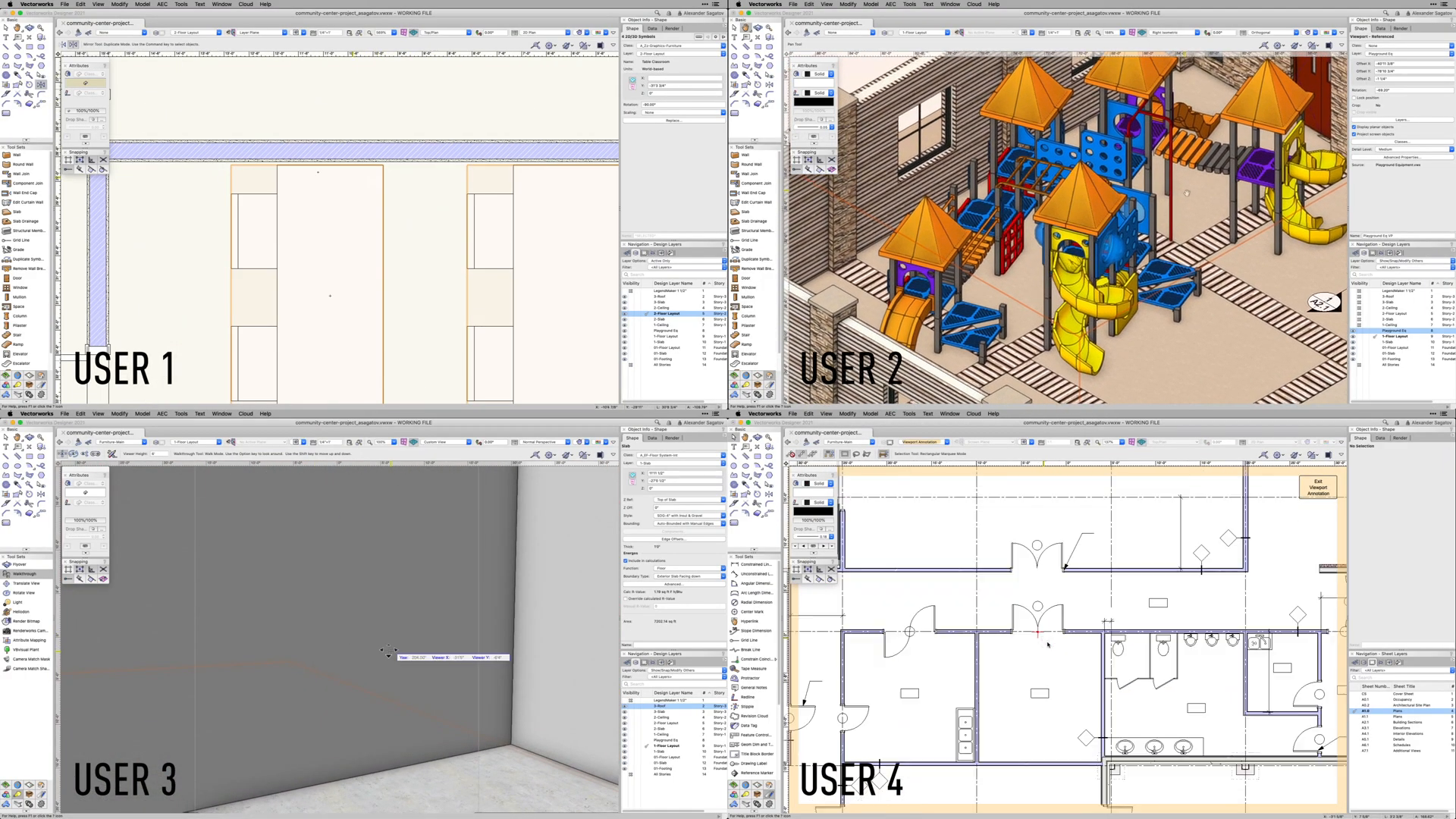